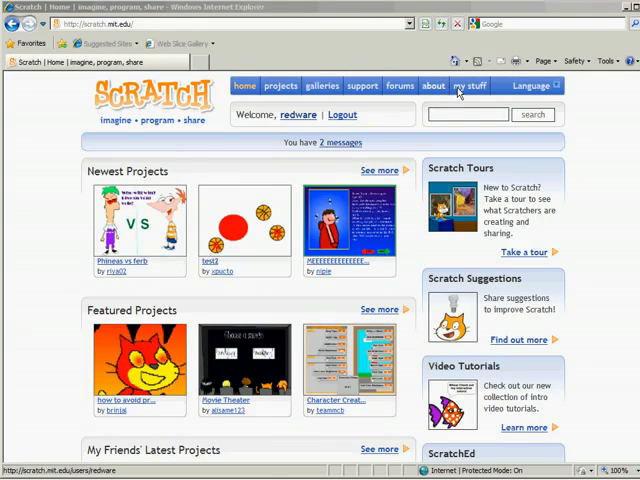
- Go to My Stuff and bring up the STAMATI project page
left_click(472, 86)
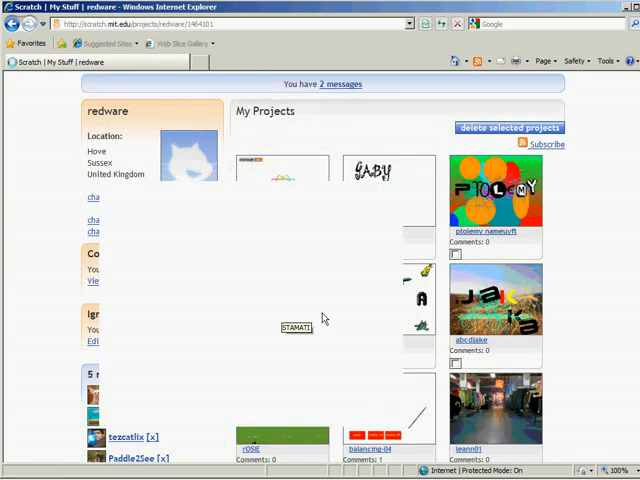
left_click(294, 328)
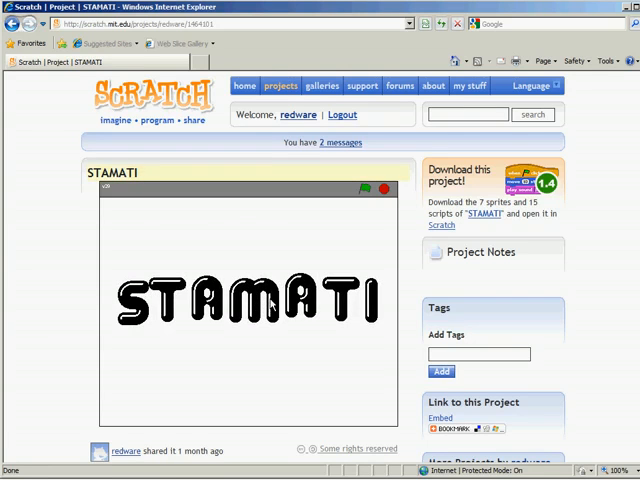
- Scroll through the STAMATI page, then return to the My Stuff projects grid
scroll("down", 3)
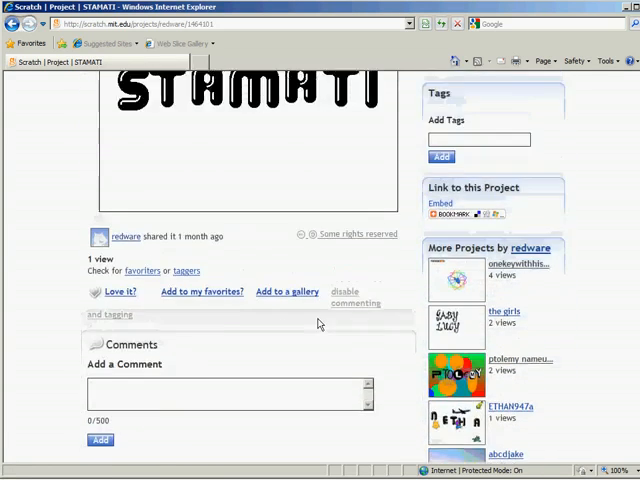
scroll("down", 3)
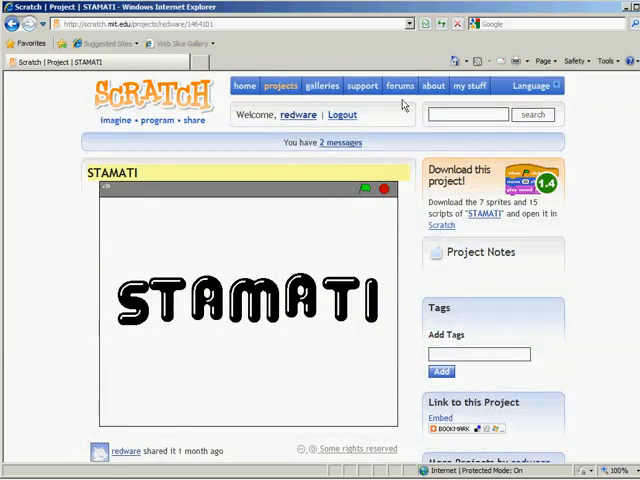
left_click(468, 84)
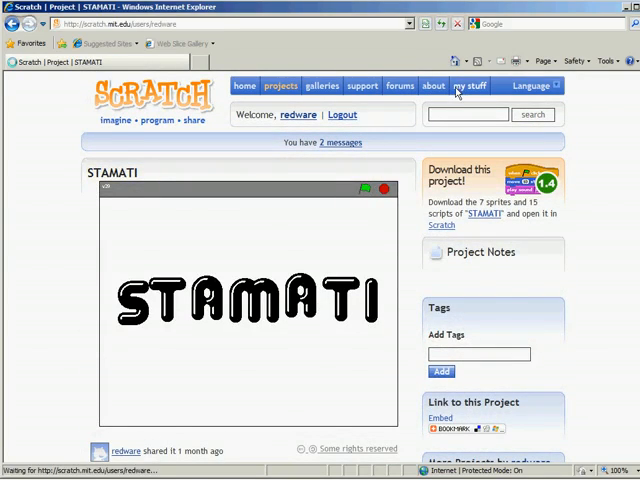
left_click(470, 84)
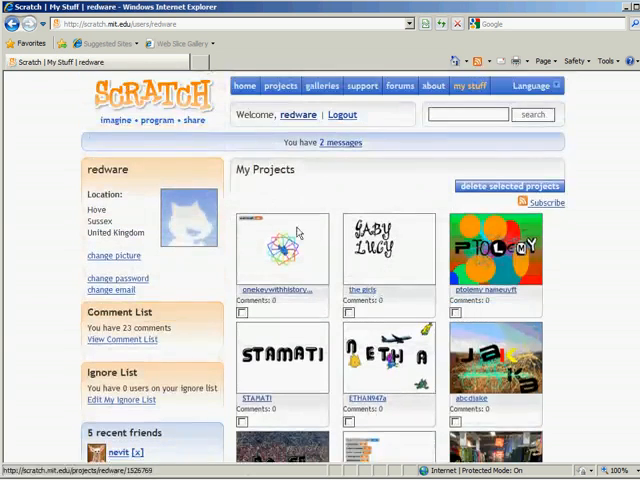
left_click(280, 86)
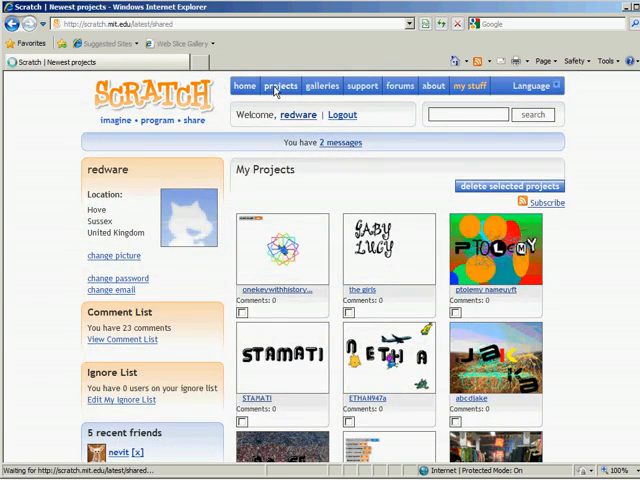
- Open the 'how to avoid problems with sizing online' project from Newest projects
left_click(244, 86)
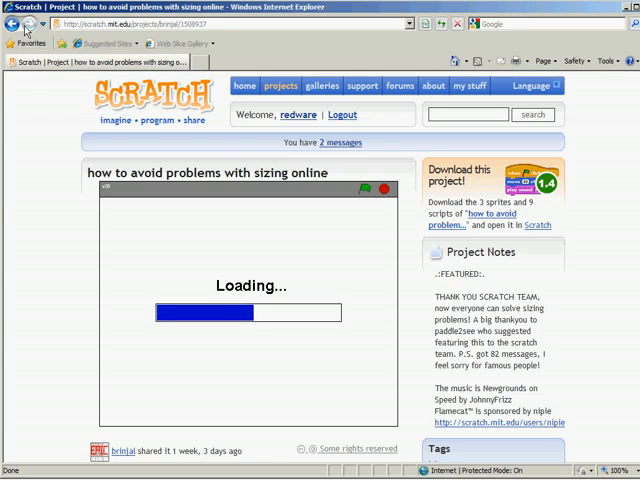
- Navigate the browser to scratch.redware.com via the address bar
type("http://sca")
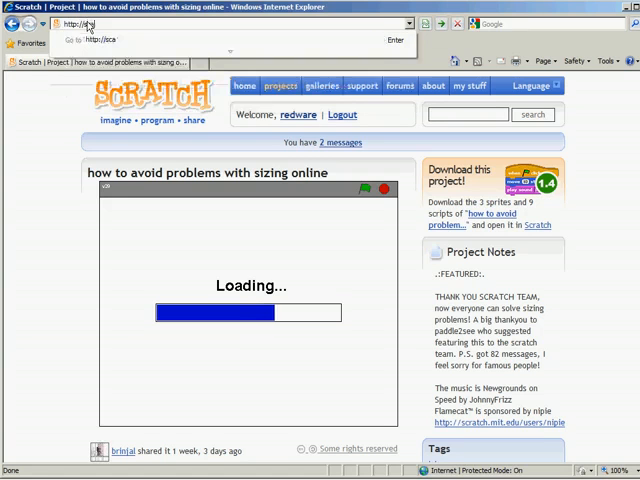
type("scratch.redware")
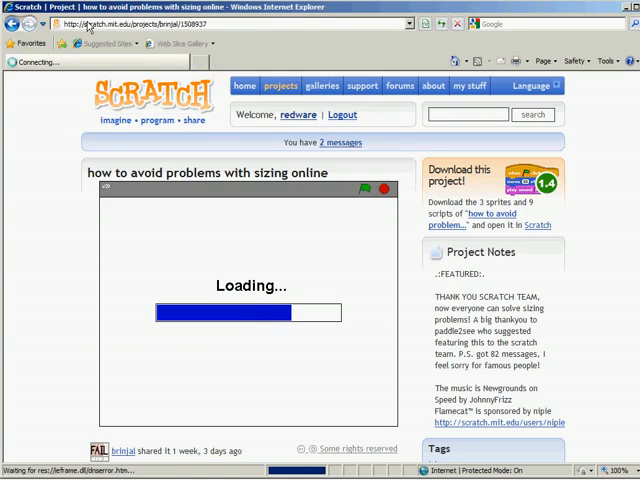
type("scatch.redware.com/")
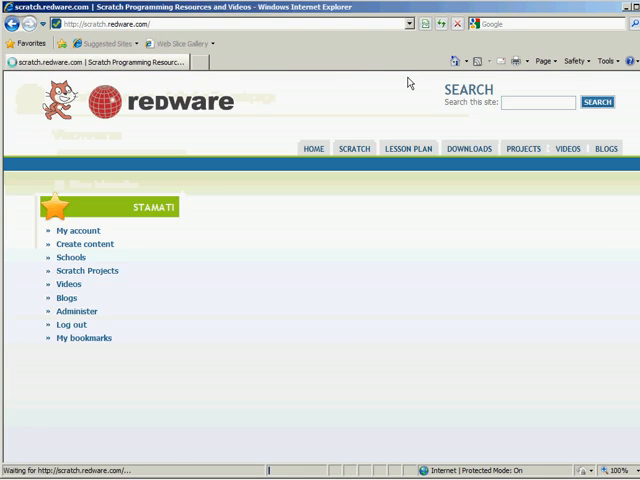
- From the PROJECTS menu, read through the Fish! tutorial down to the background step and comments
left_click(524, 148)
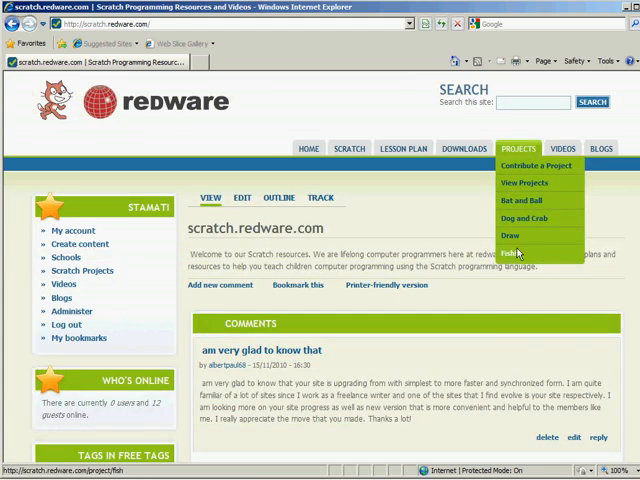
left_click(516, 252)
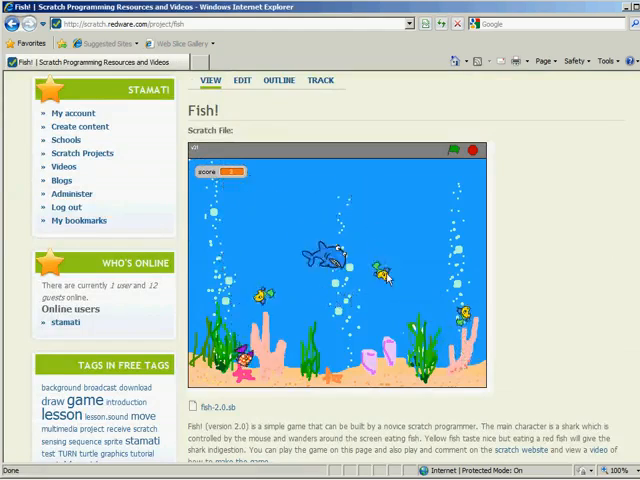
scroll("down", 3)
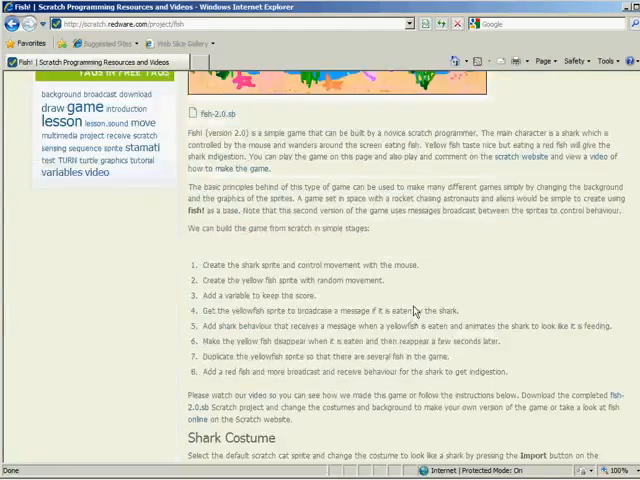
scroll("down", 3)
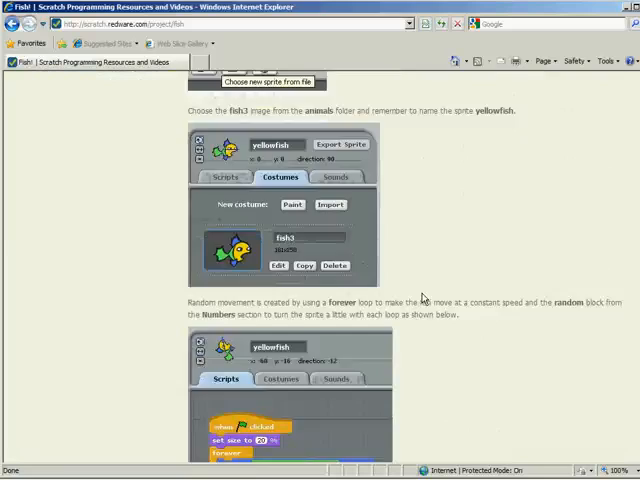
scroll("down", 3)
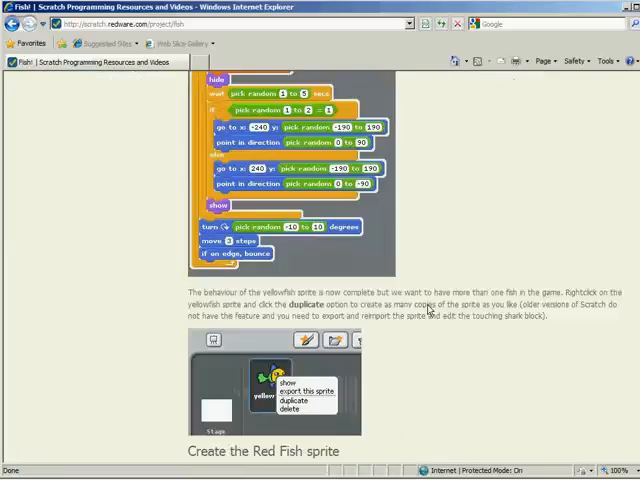
scroll("down", 3)
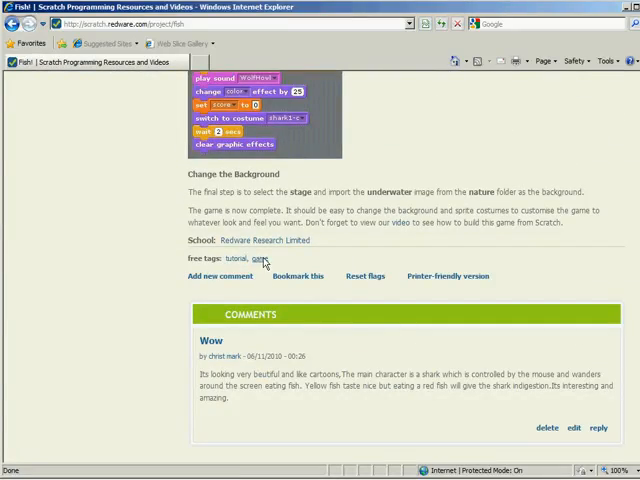
mouse_move(400, 224)
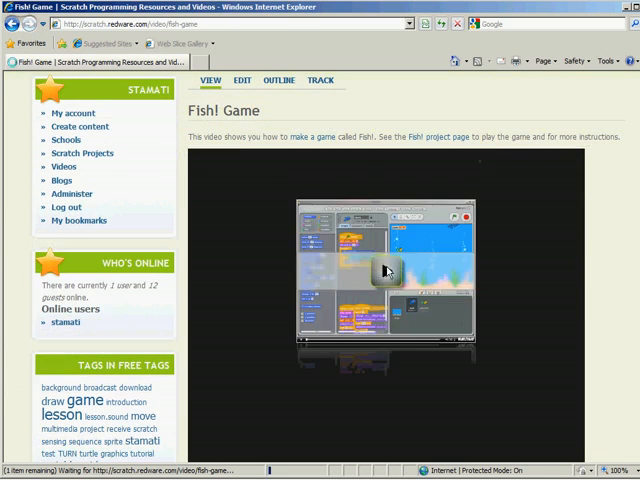
- Show the Lesson Plan Introduction page describing the Scratch course outline
left_click(384, 272)
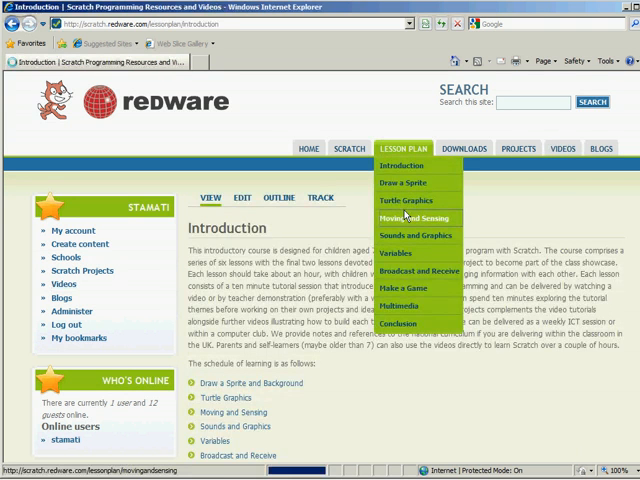
- Show the Moving and Sensing lesson page from the Lesson Plan menu
left_click(404, 218)
type("http://")
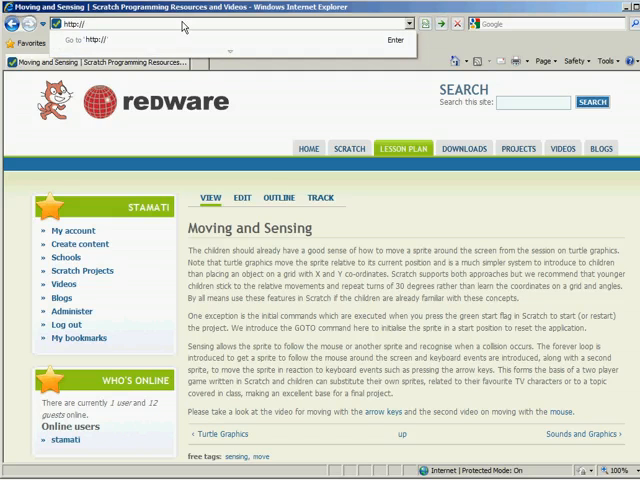
- Return to the Scratch home page signed in as redware and browse its project lists
type("scratch.mit.edu/")
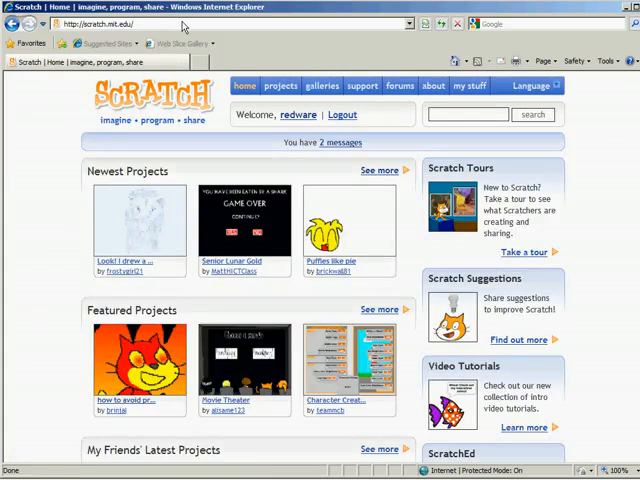
scroll("down", 3)
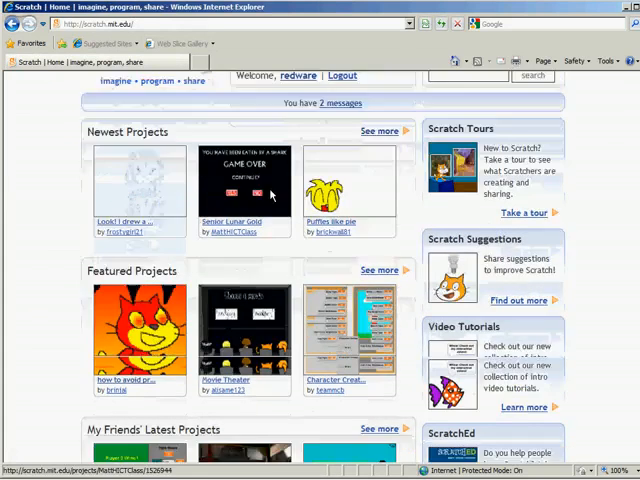
scroll("down", 3)
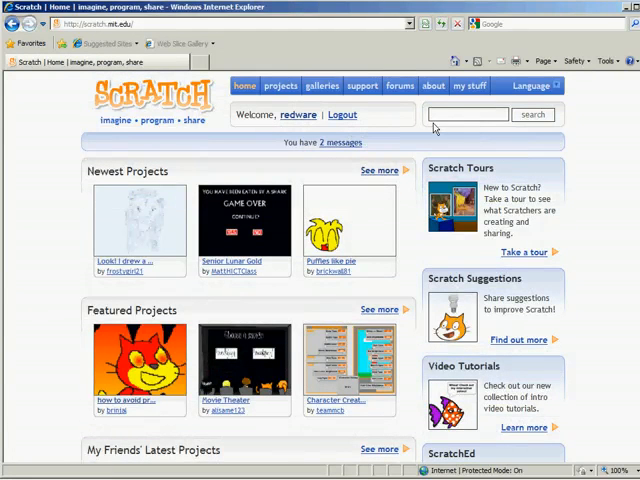
- Search the site for 'cottesmore' and reach the Cottesmore Autumn 2010 gallery
type("cottesmore")
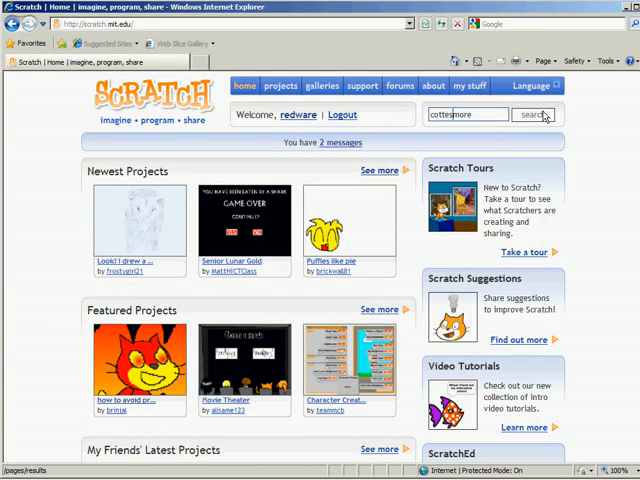
left_click(534, 114)
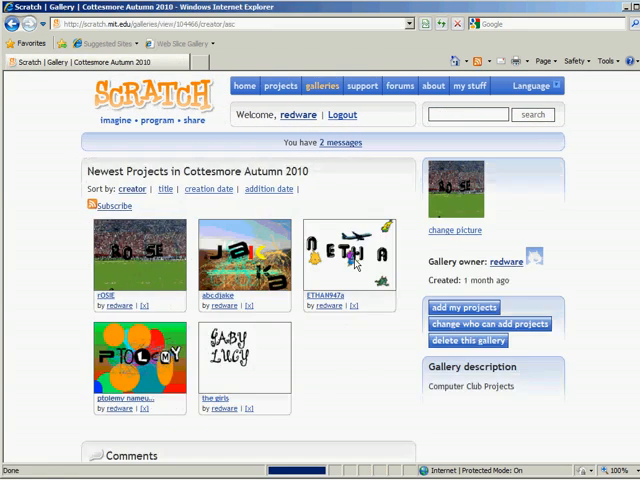
mouse_move(356, 262)
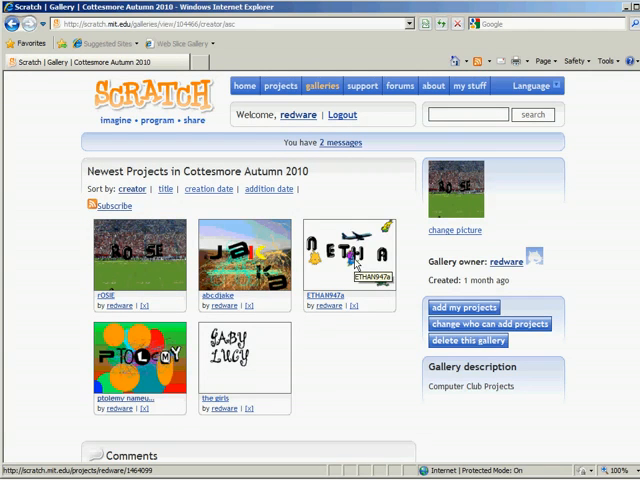